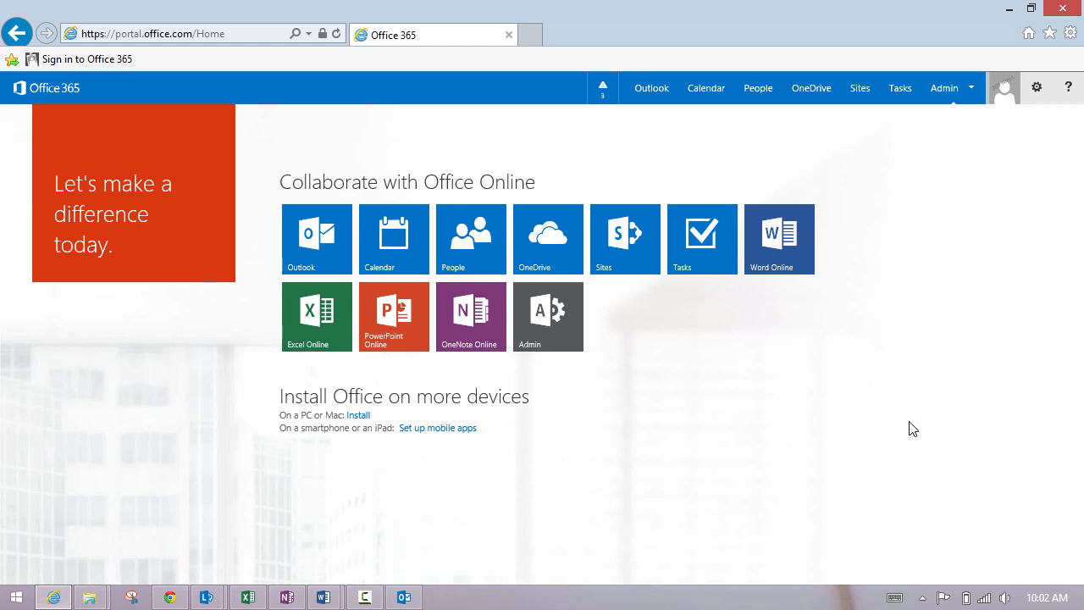
# - Open Calendar from the Office 365 portal's top navigation bar
pyautogui.click(1005, 87)
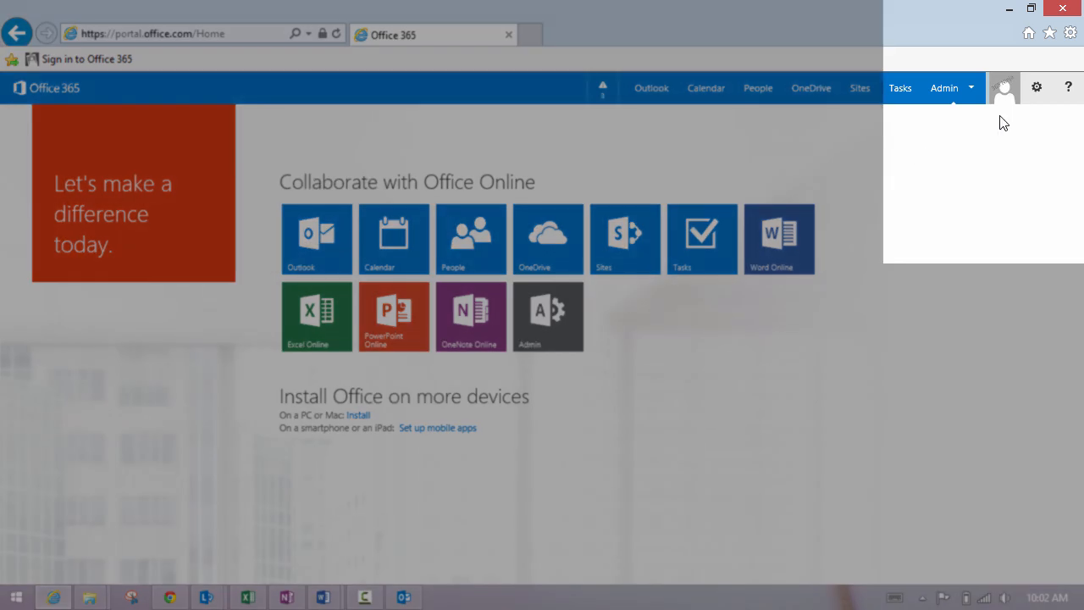
pyautogui.click(1037, 87)
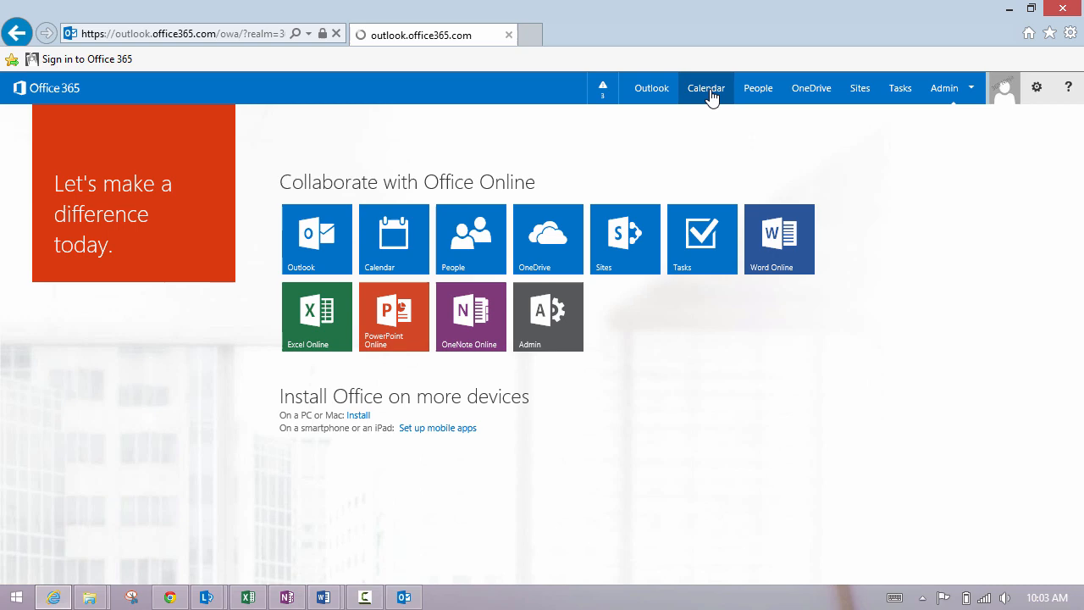
pyautogui.click(706, 87)
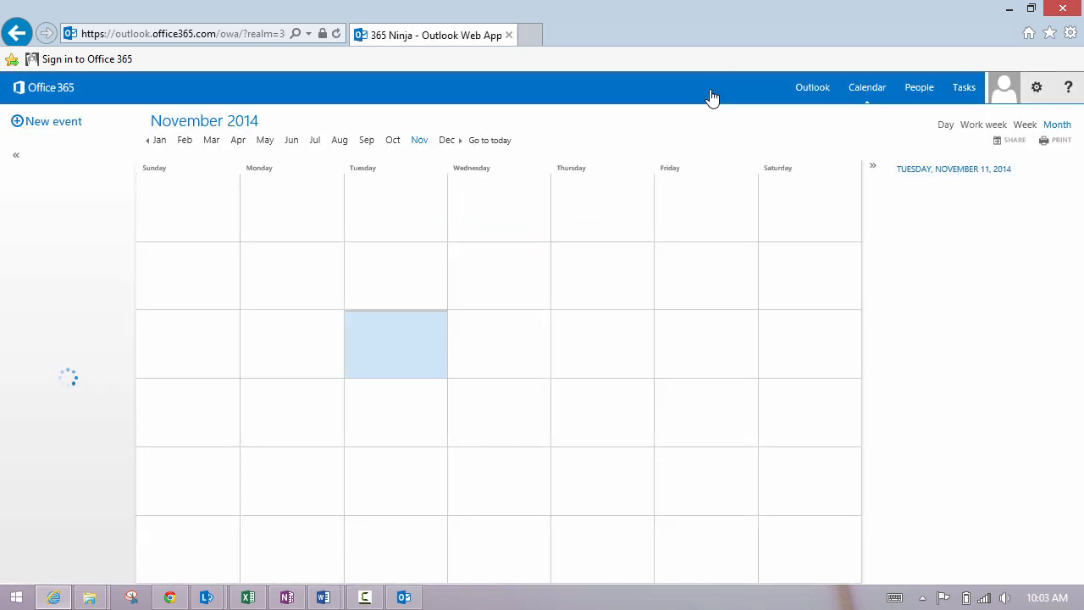
pyautogui.click(1036, 88)
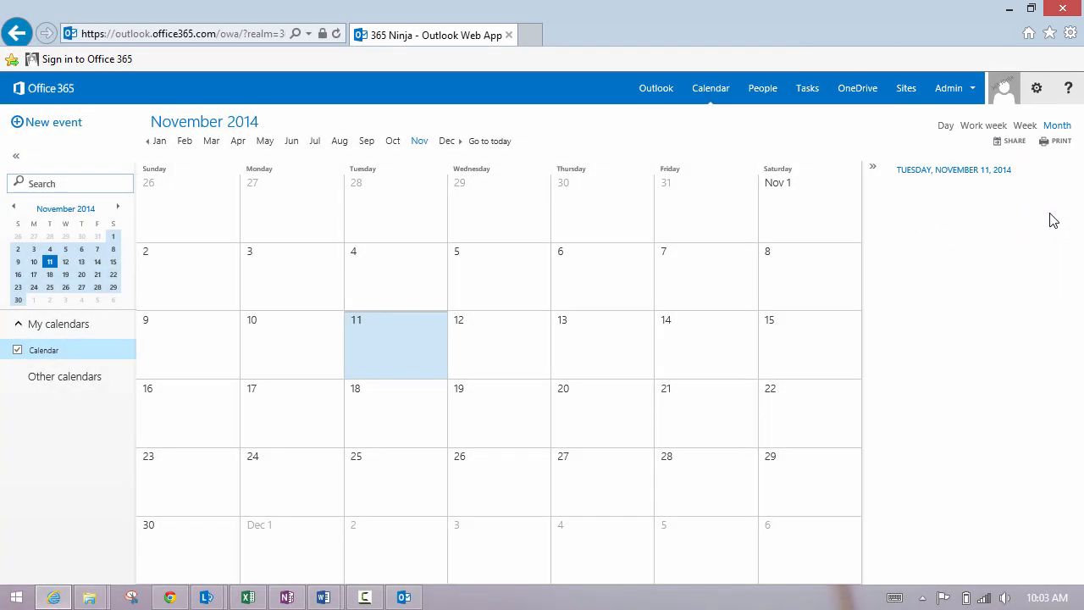
# - Apply the striped orange-and-grey theme through Change theme
pyautogui.click(1037, 88)
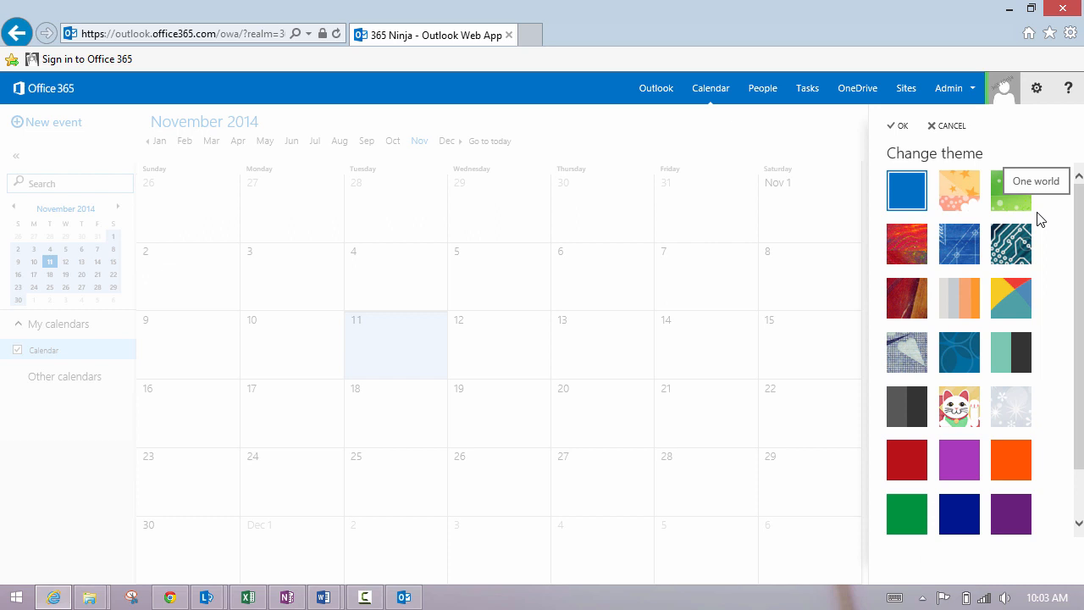
pyautogui.moveTo(960, 298)
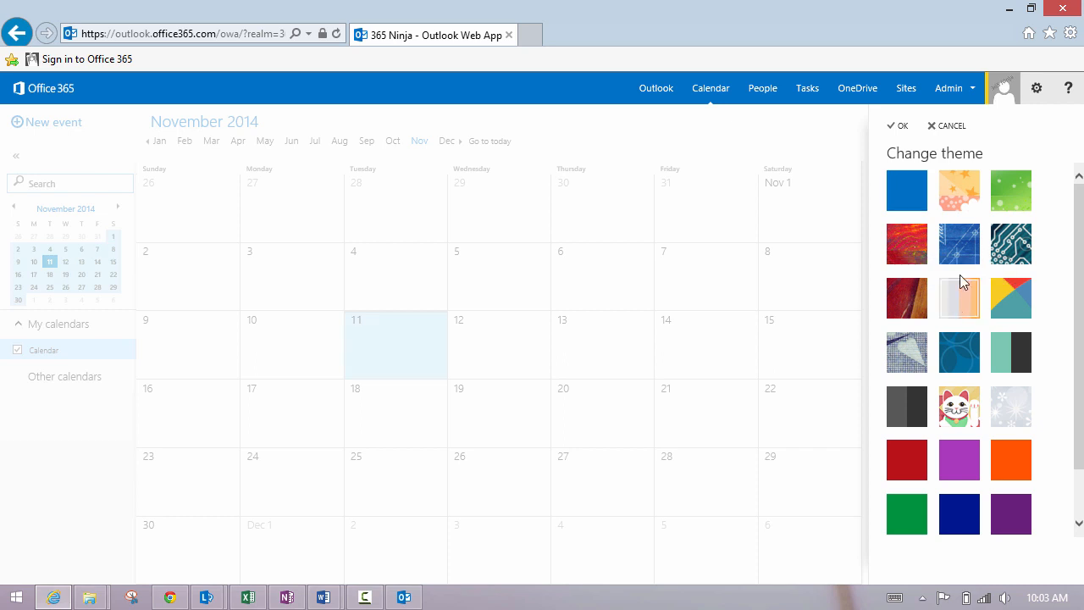
pyautogui.click(896, 126)
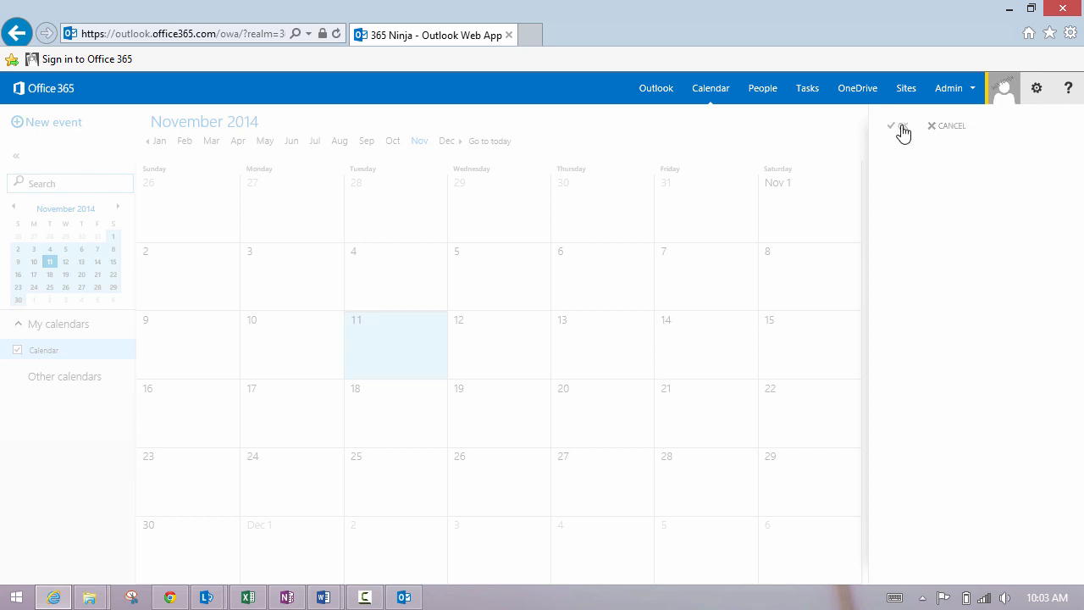
pyautogui.click(891, 125)
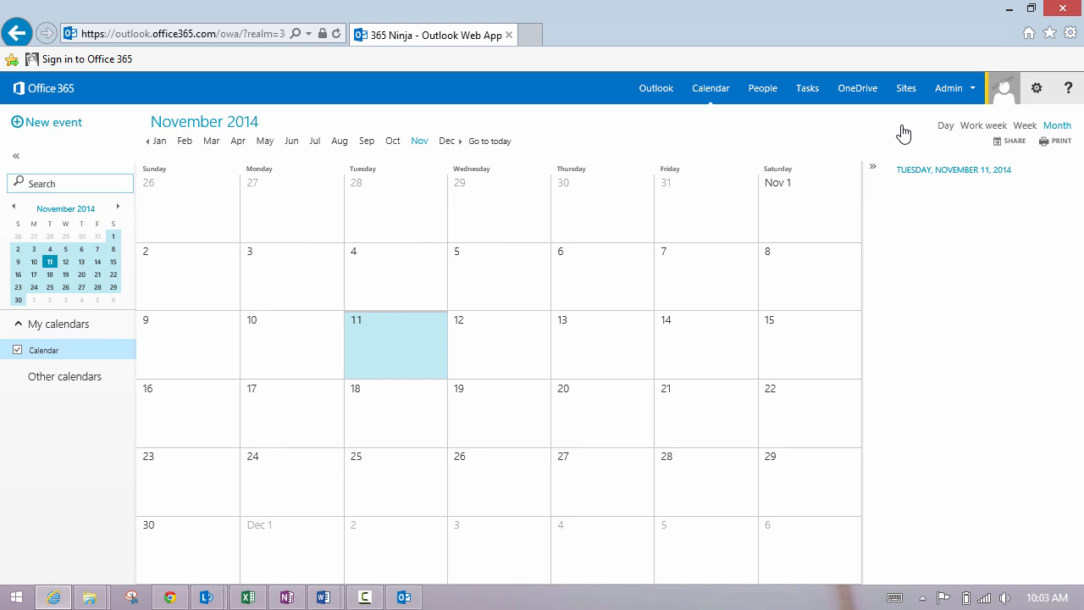
pyautogui.moveTo(92, 85)
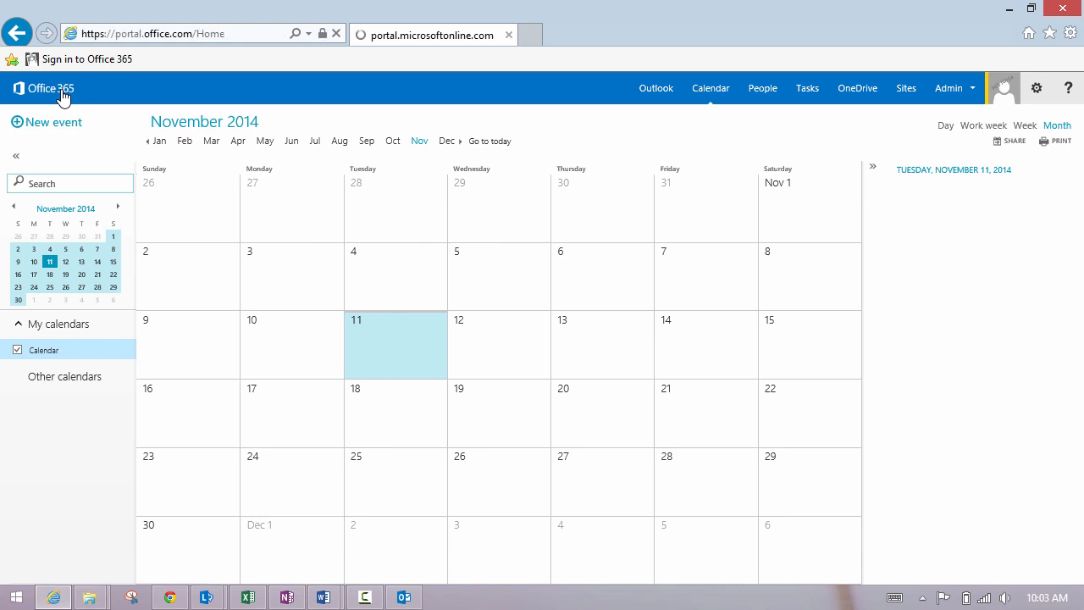
# - Return to the Office 365 home page via the top-left Office 365 logo
pyautogui.click(44, 88)
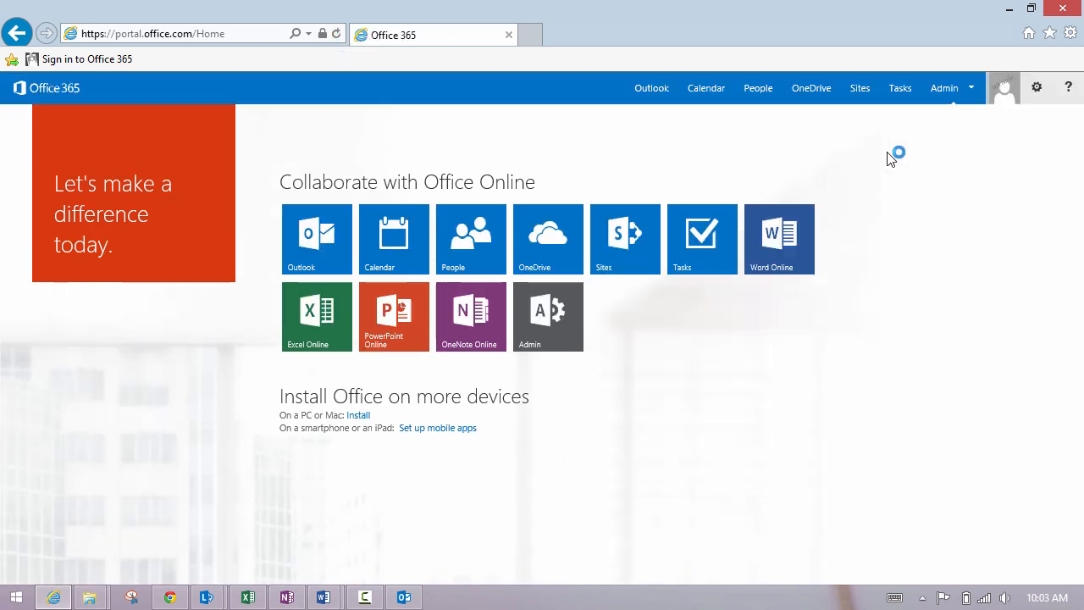
pyautogui.moveTo(705, 87)
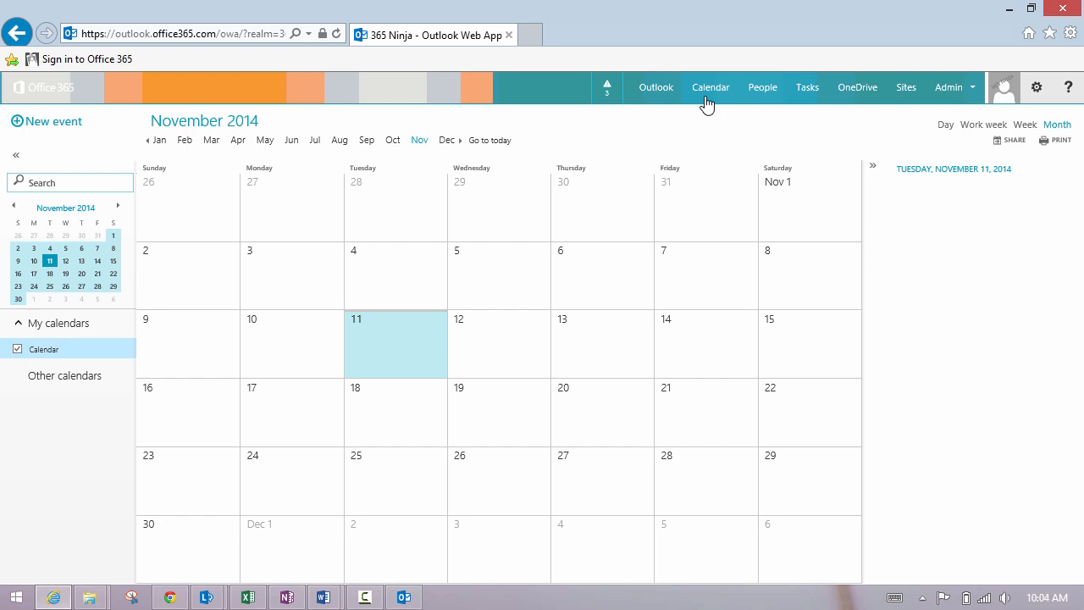
pyautogui.moveTo(565, 110)
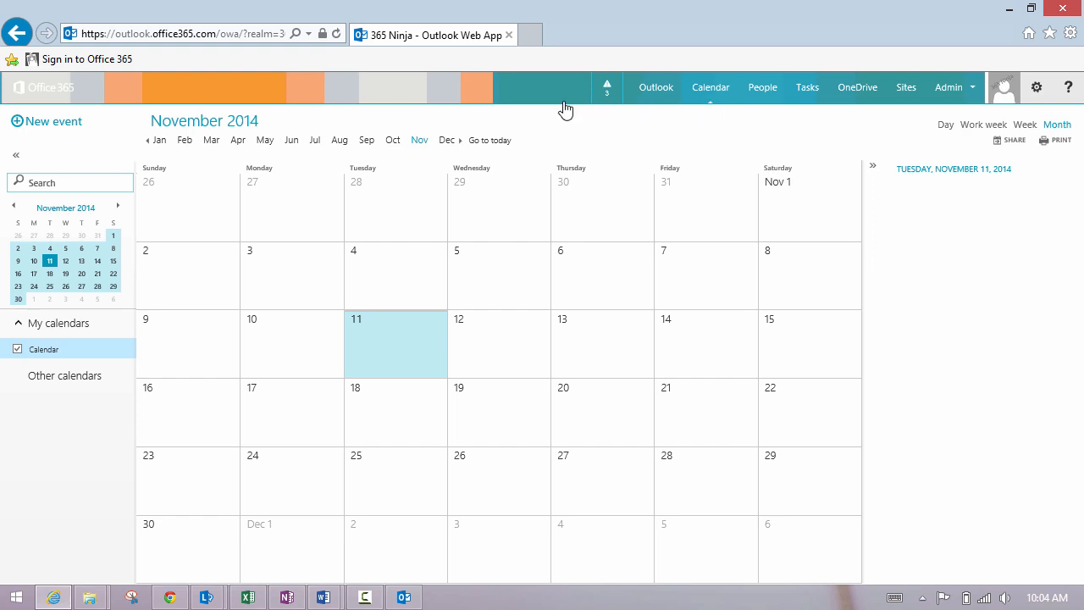
pyautogui.moveTo(279, 123)
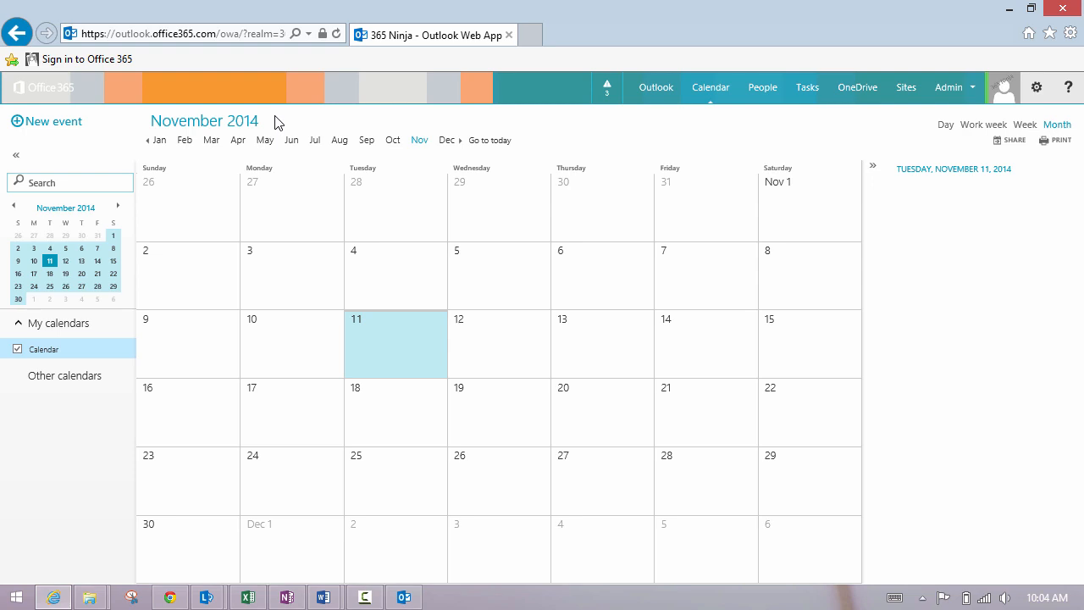
pyautogui.moveTo(887, 120)
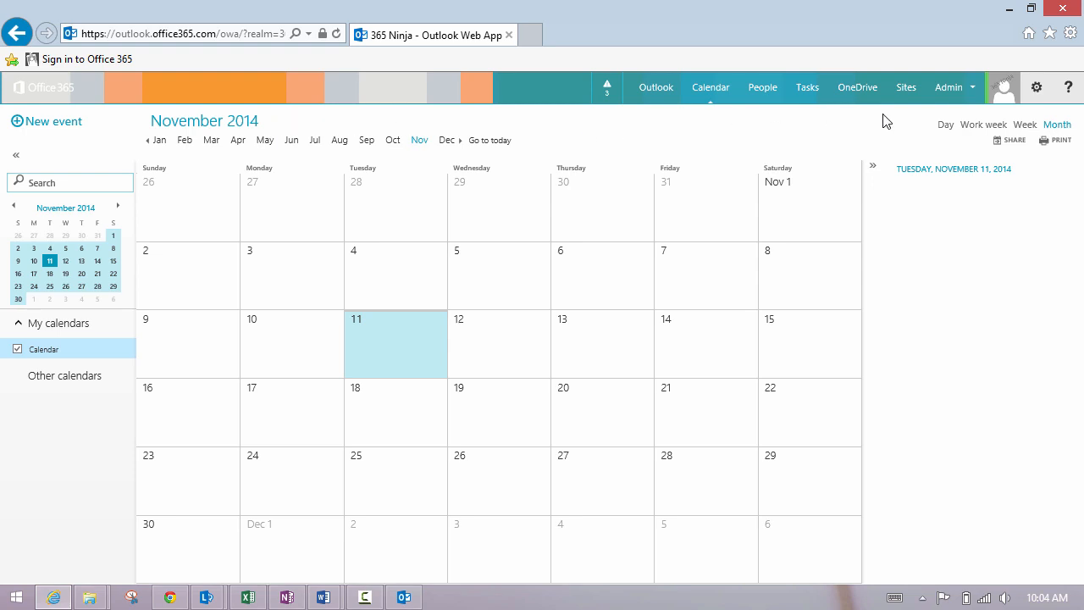
pyautogui.moveTo(1036, 87)
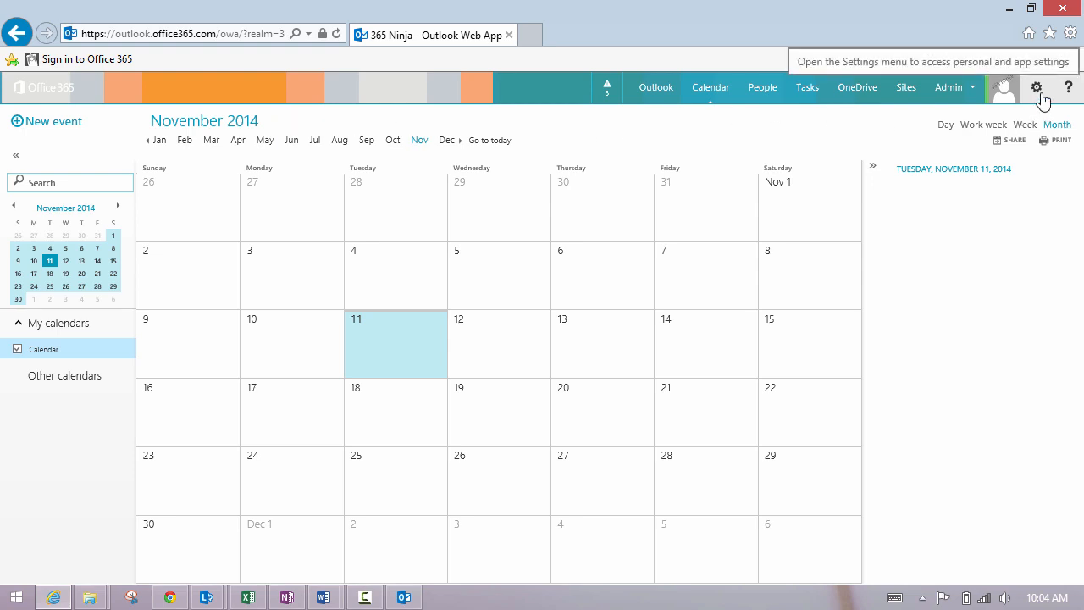